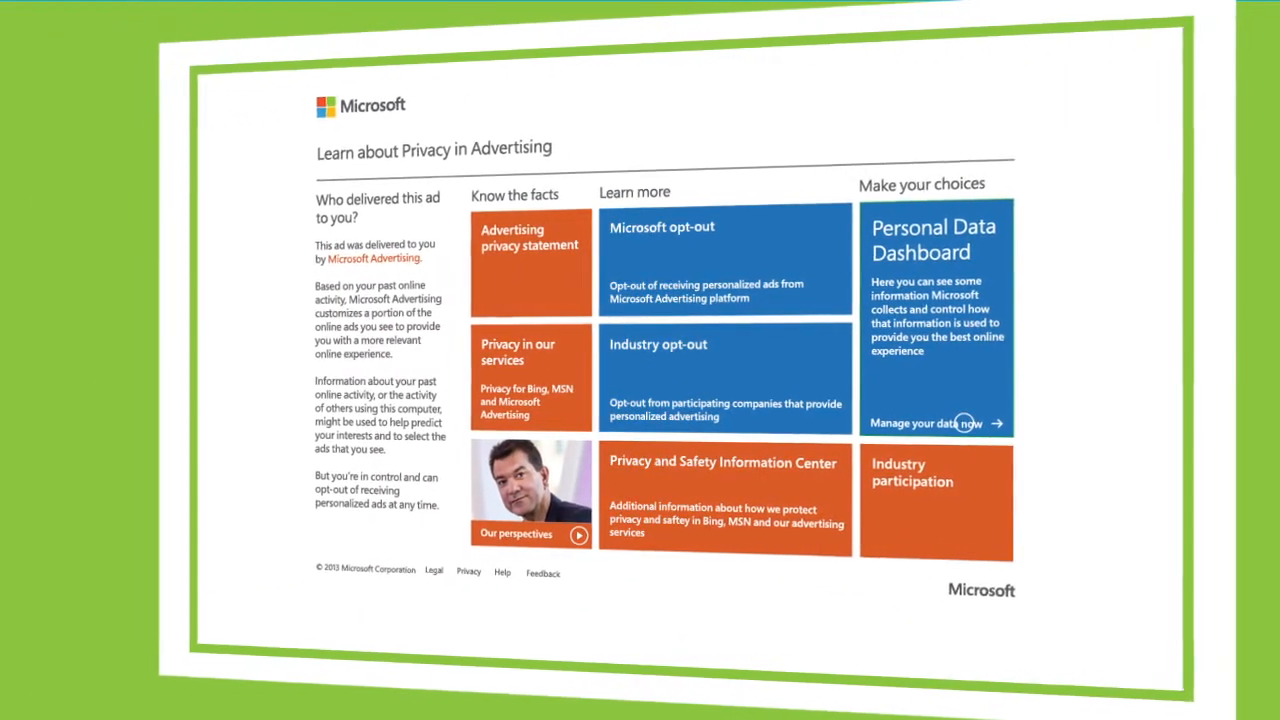
# Enter the dashboard via 'Manage your data now' and visit My Choices, More Services, then My Profile
pyautogui.click(924, 424)
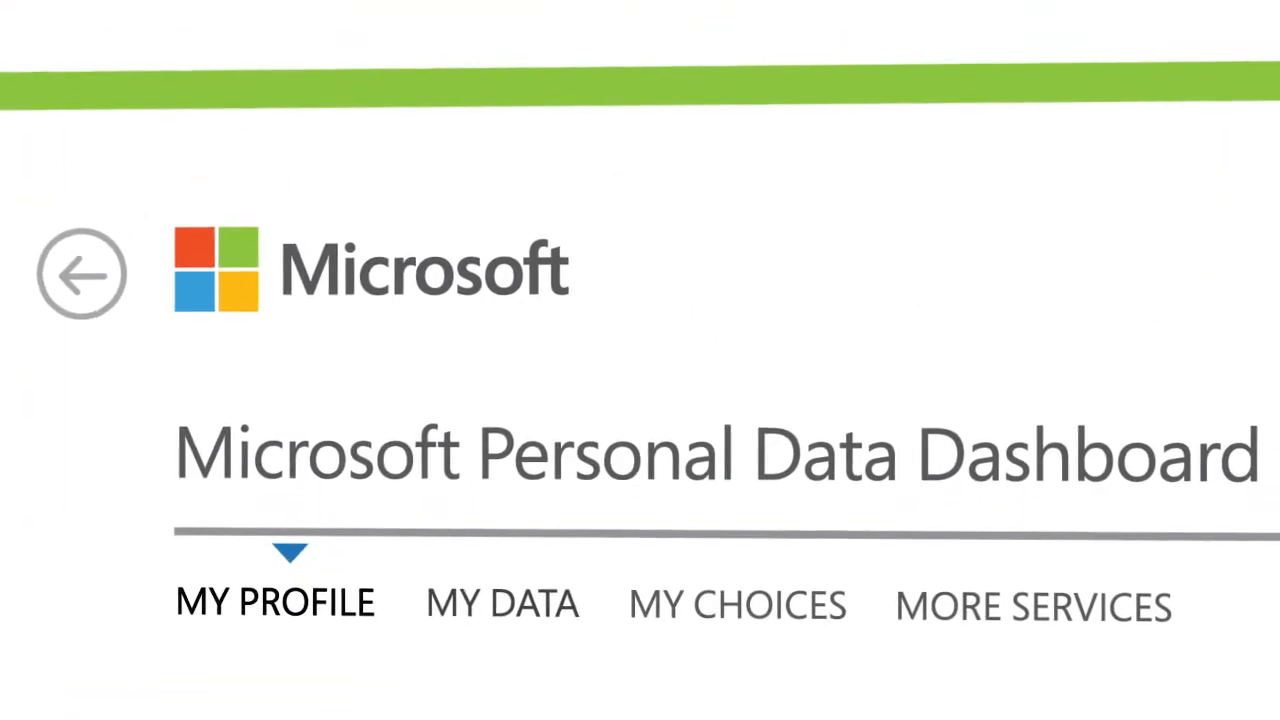
pyautogui.click(736, 600)
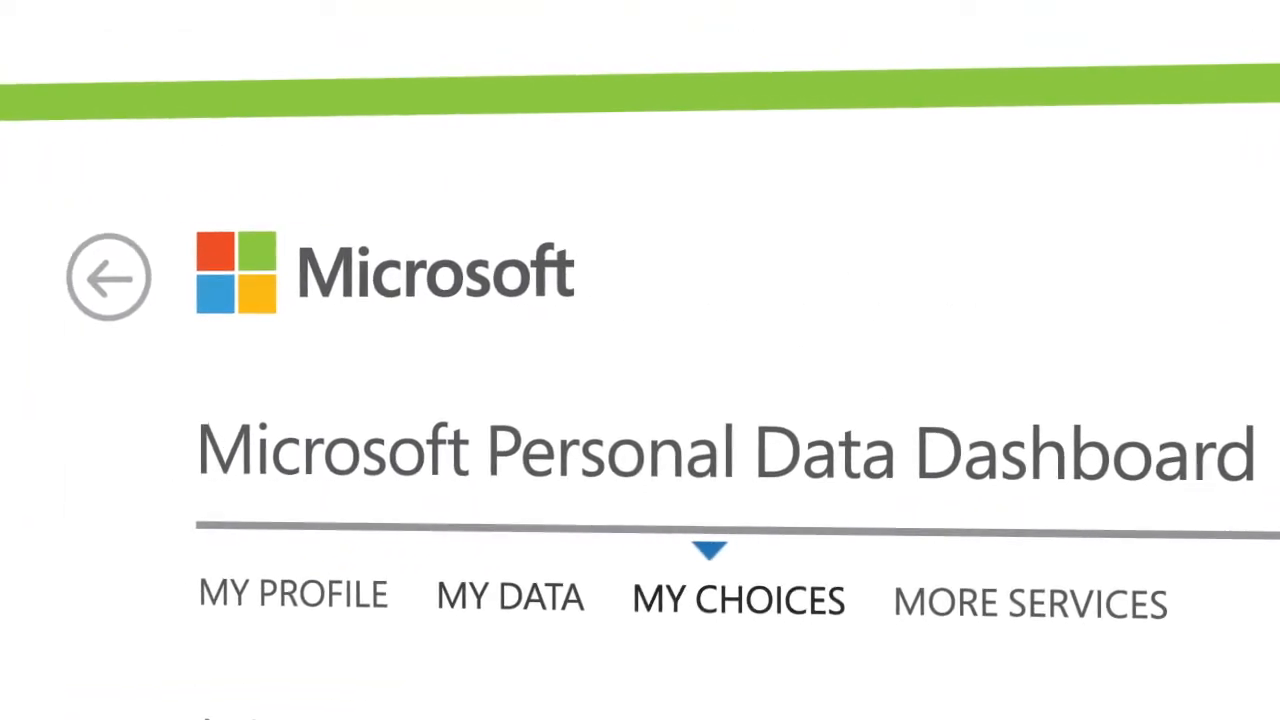
pyautogui.click(1028, 600)
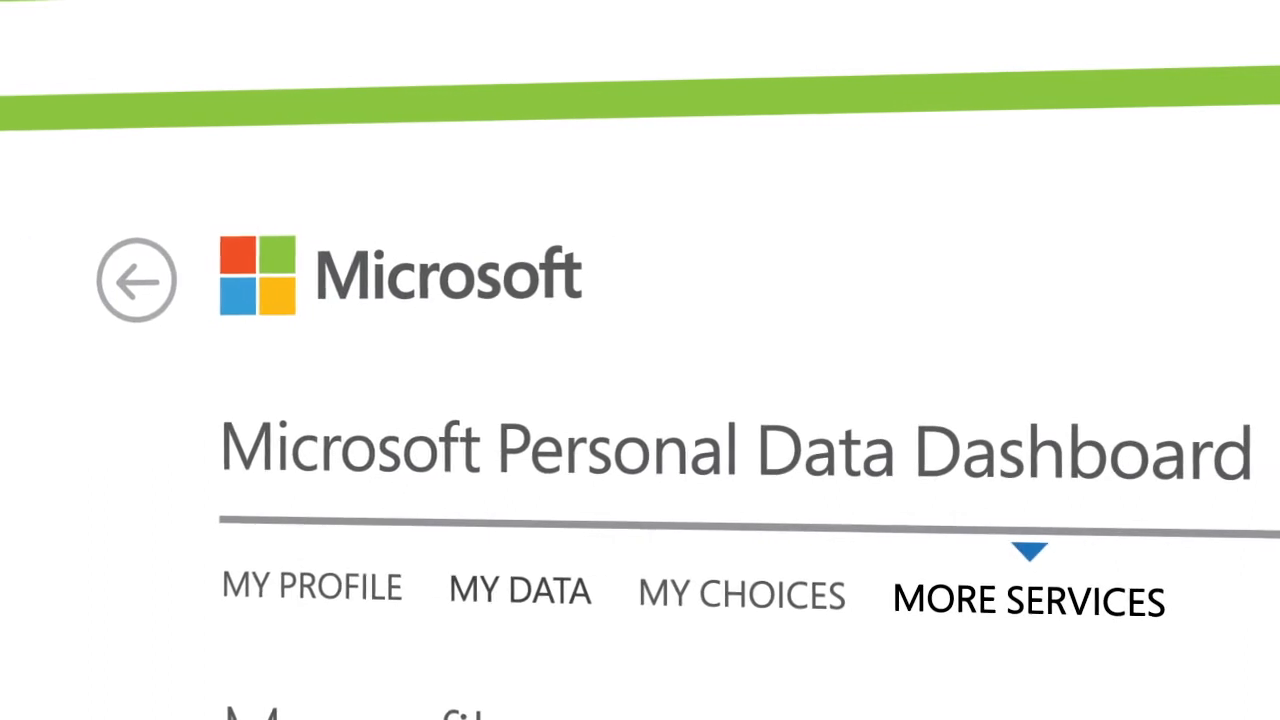
pyautogui.click(312, 586)
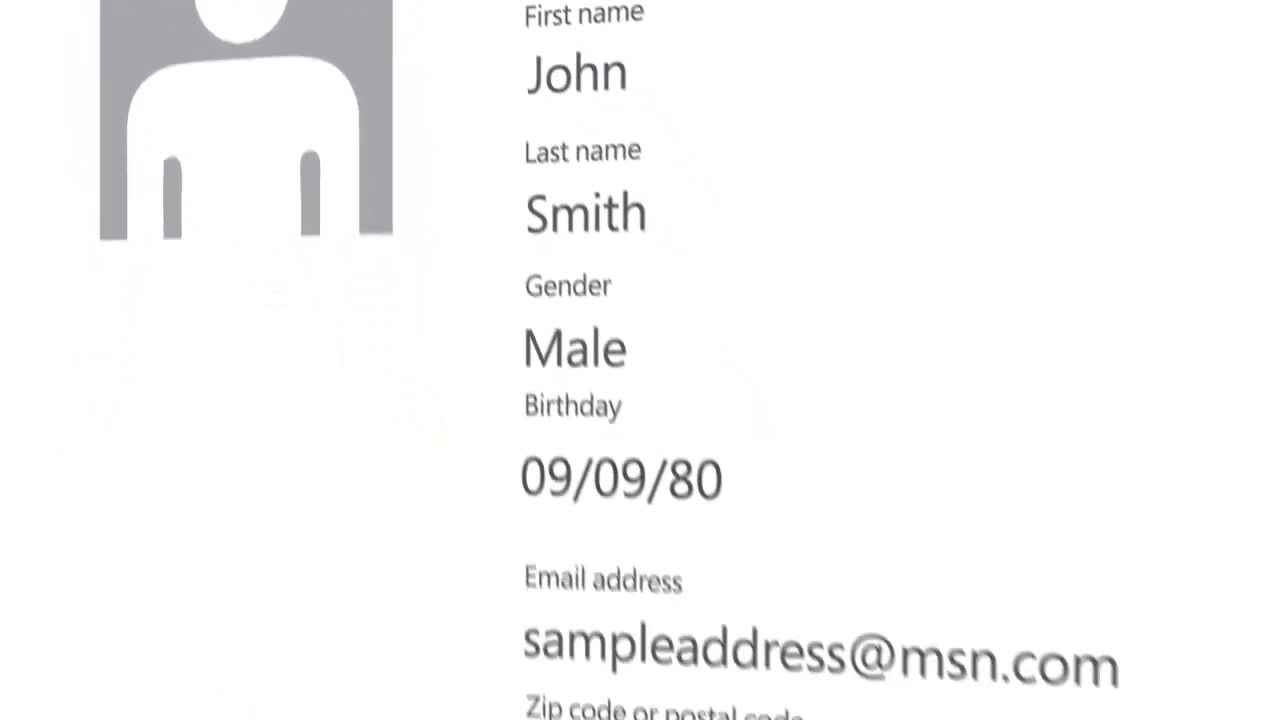
pyautogui.scroll(-3)
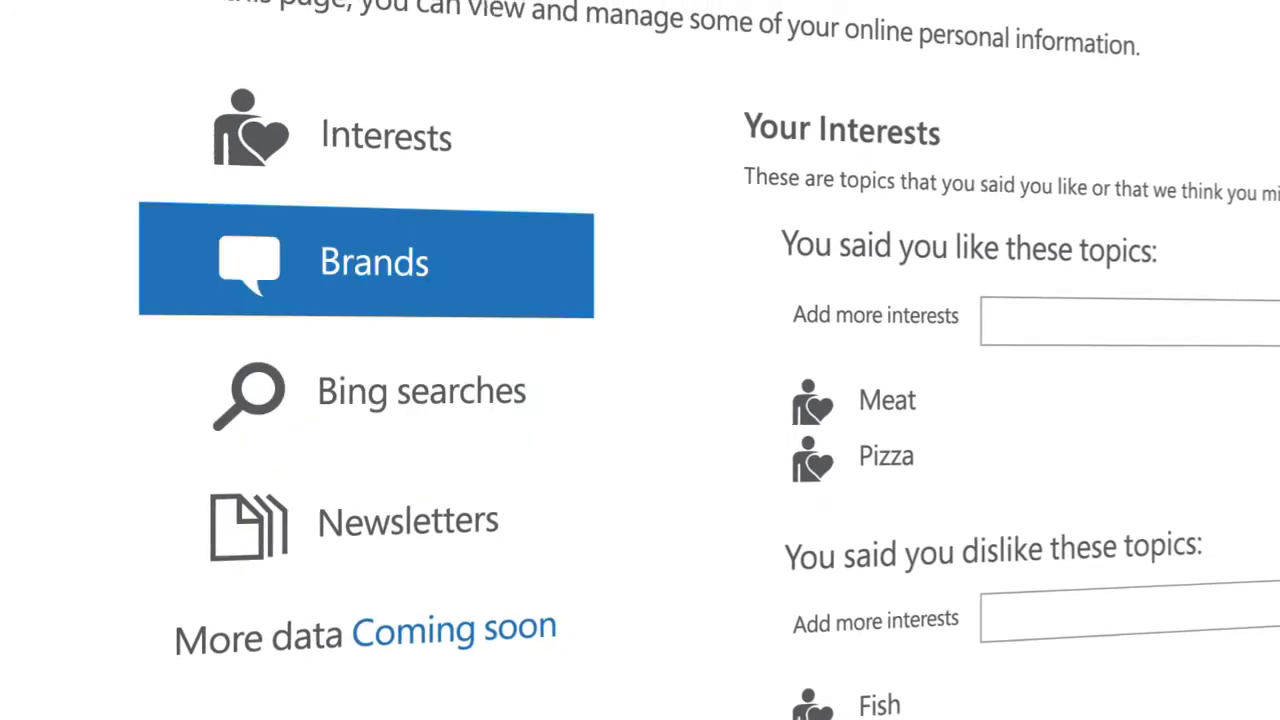
# Show the Newsletters category on the My Data page
pyautogui.click(350, 496)
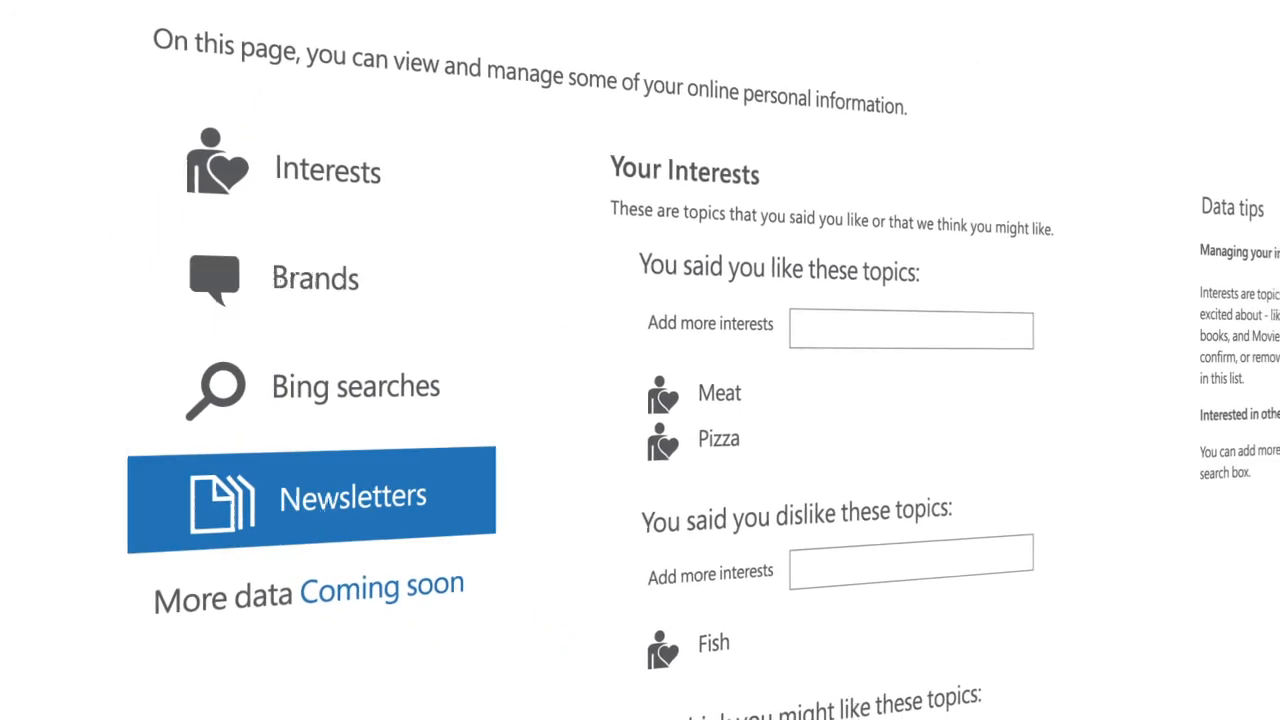